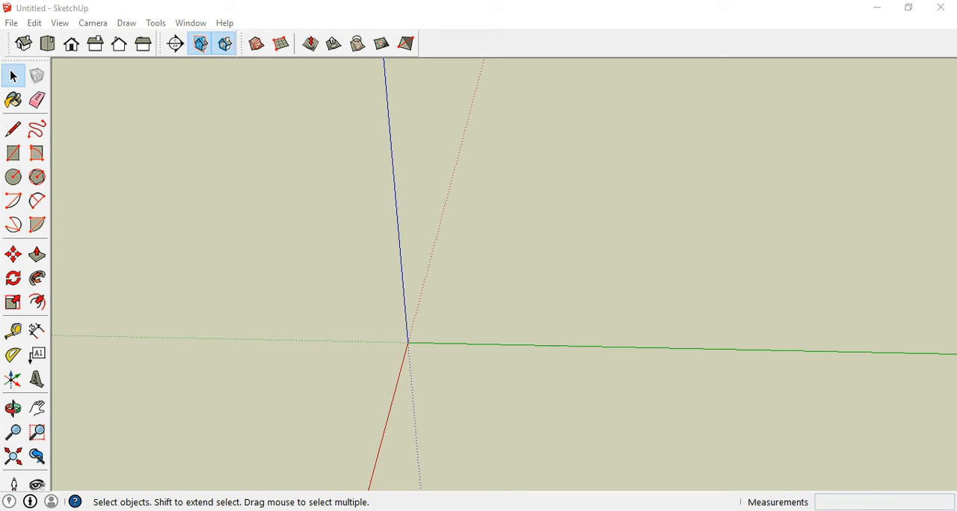
- Draw a rectangular base, raise it 1 m, and cut a corner notch
left_click(13, 153)
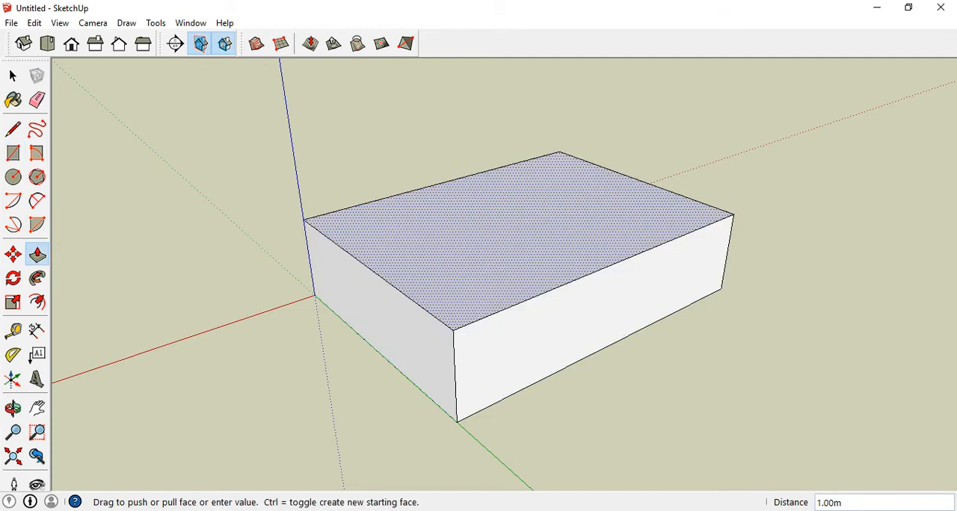
left_click(14, 407)
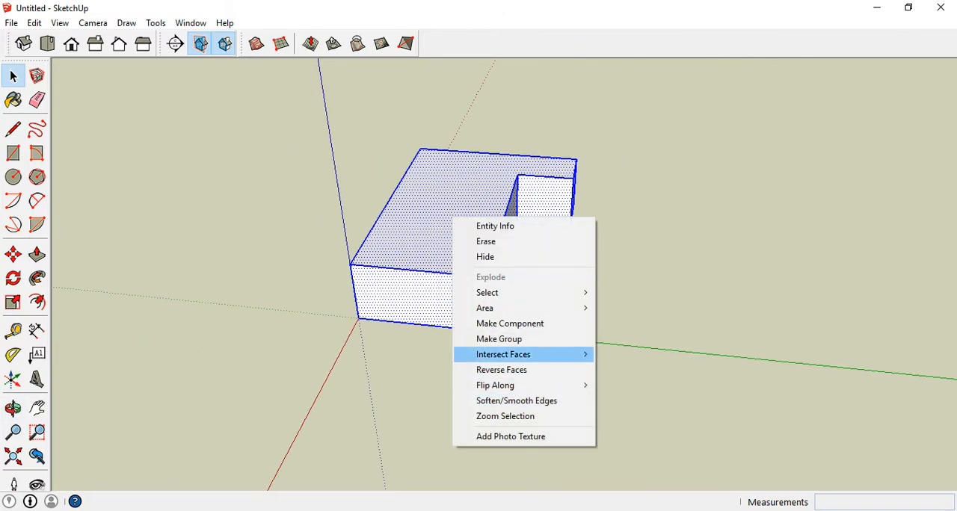
- Make the notched box into a component named "1", confirming creation
left_click(509, 323)
type("1")
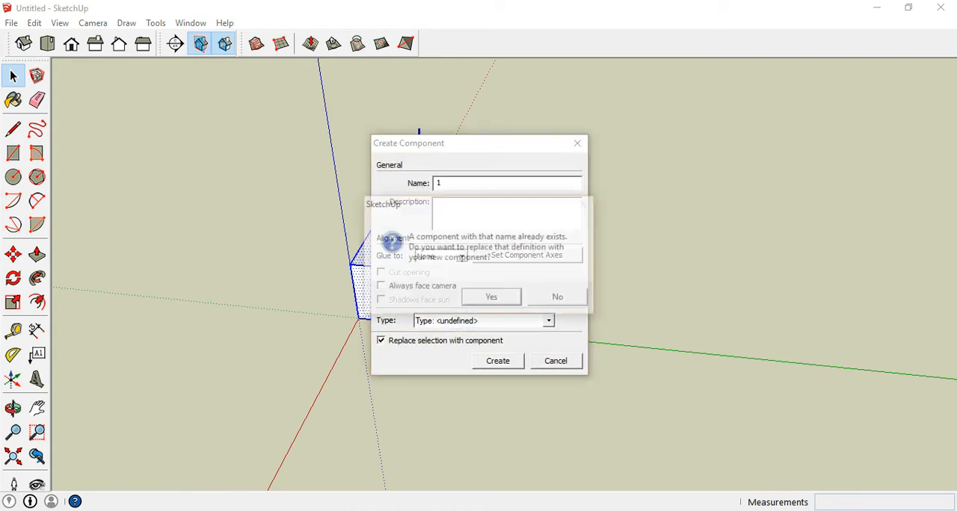
left_click(491, 297)
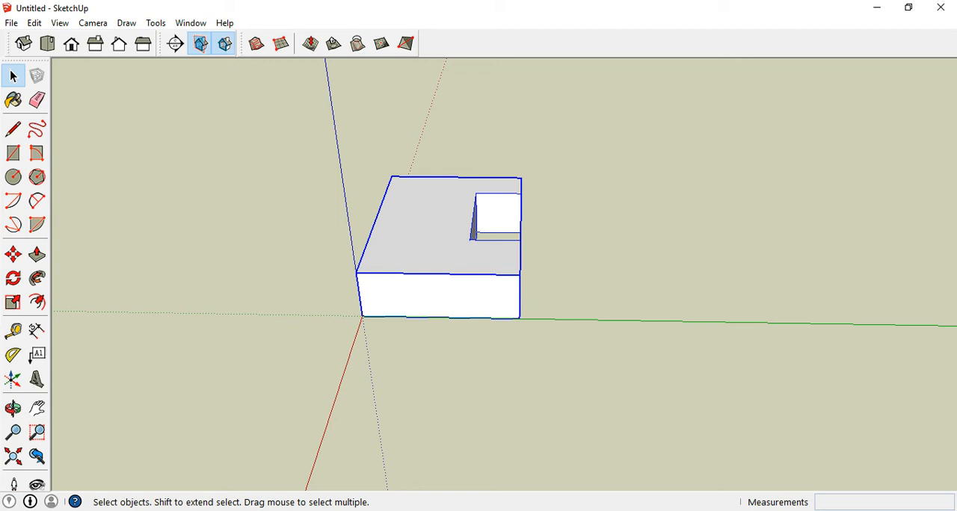
- Copy the component 5 m along the green axis with Move
left_click(13, 254)
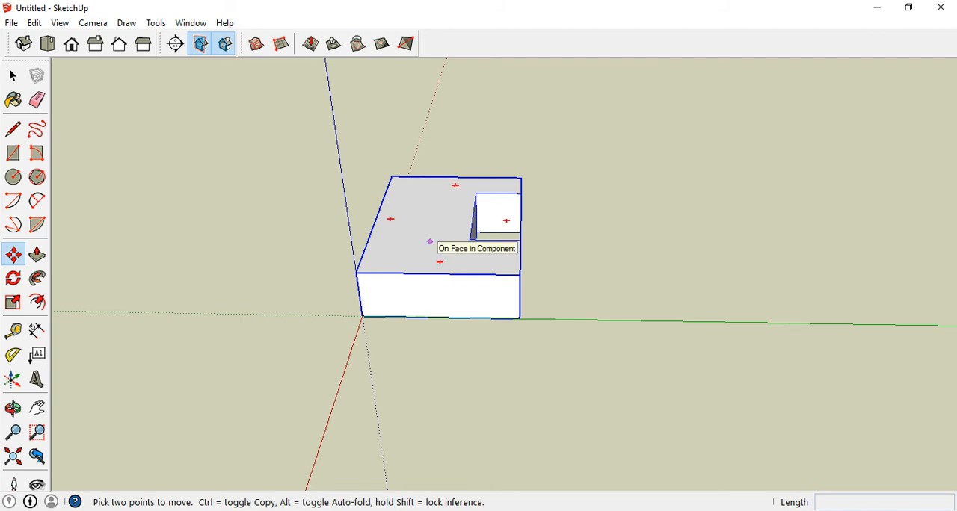
left_click_drag(426, 235, 628, 235)
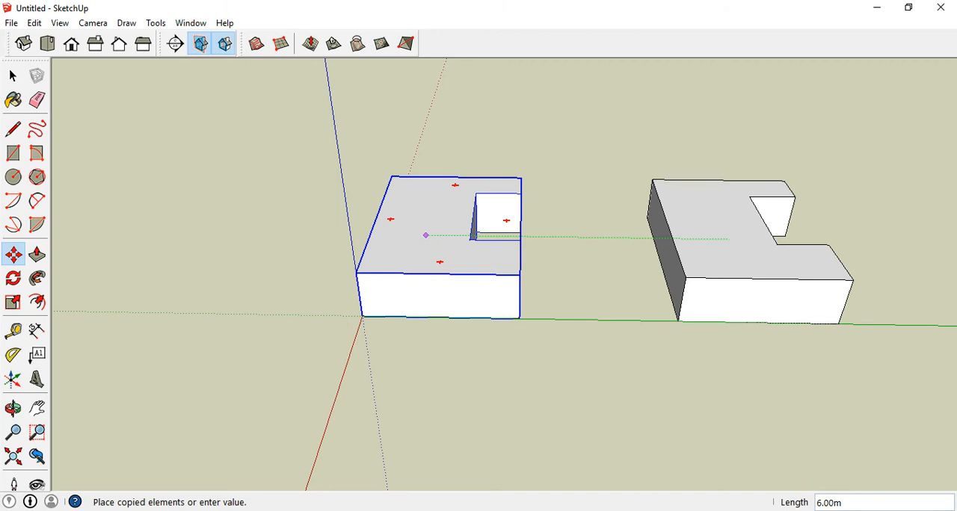
mouse_move(723, 247)
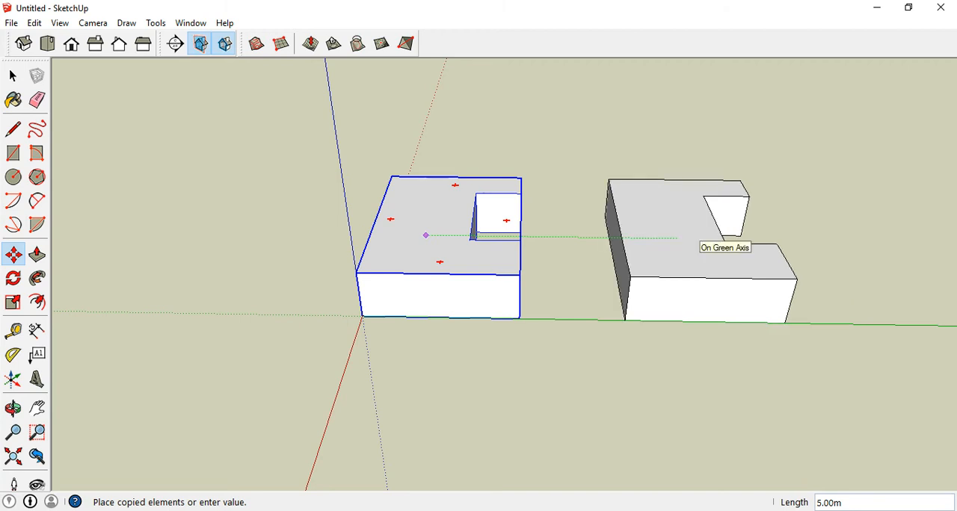
left_click(702, 251)
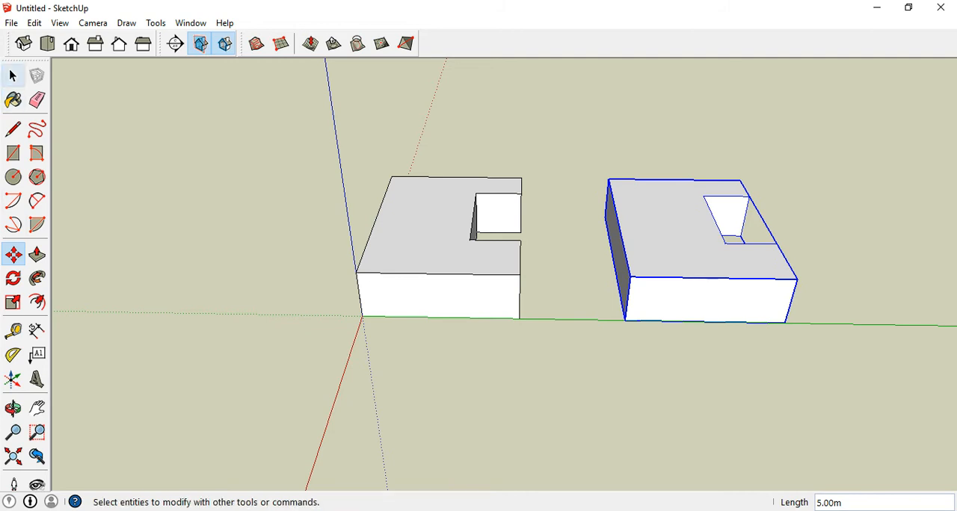
left_click(12, 76)
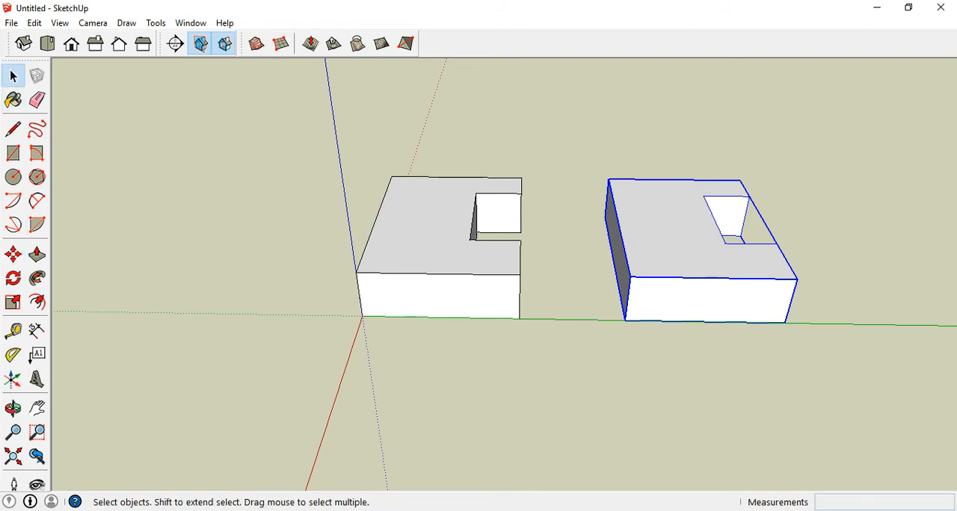
- Flip the copied component along its red axis to mirror the notch
right_click(702, 250)
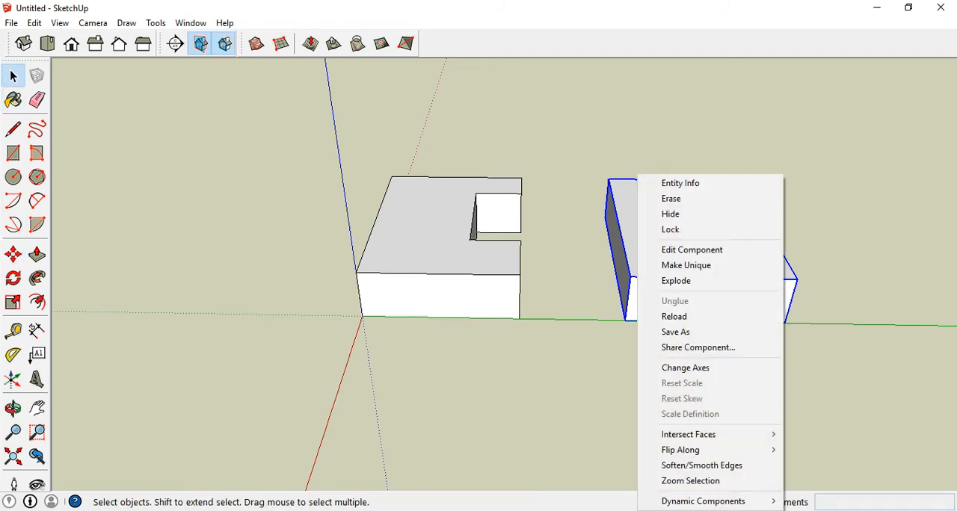
mouse_move(680, 449)
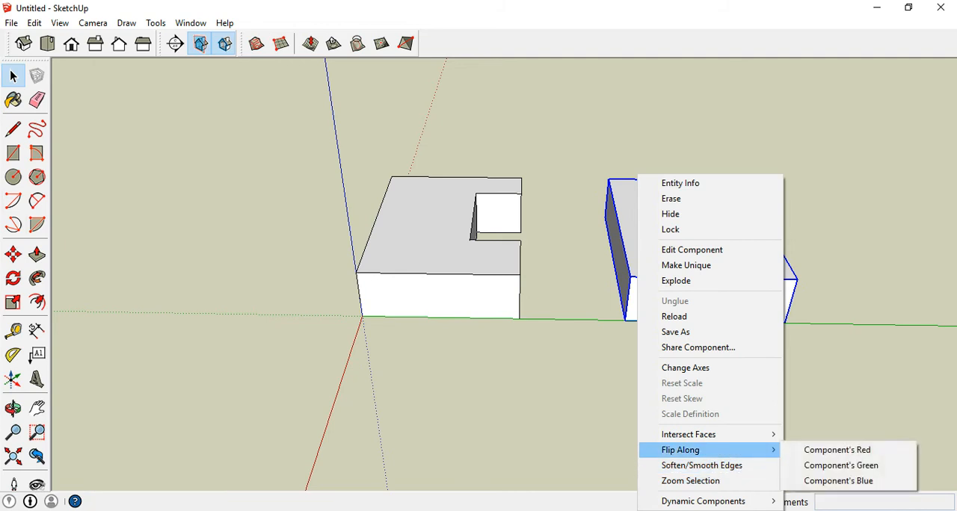
left_click(836, 449)
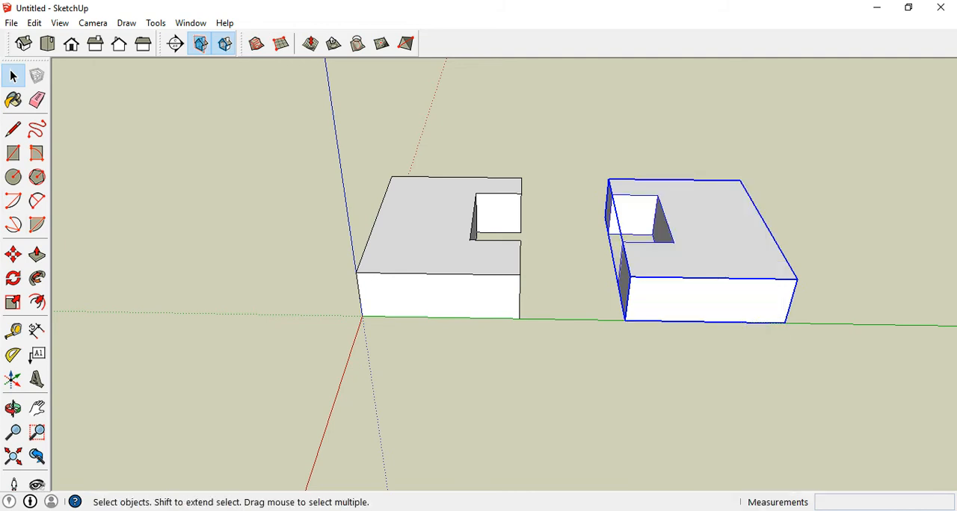
left_click(14, 408)
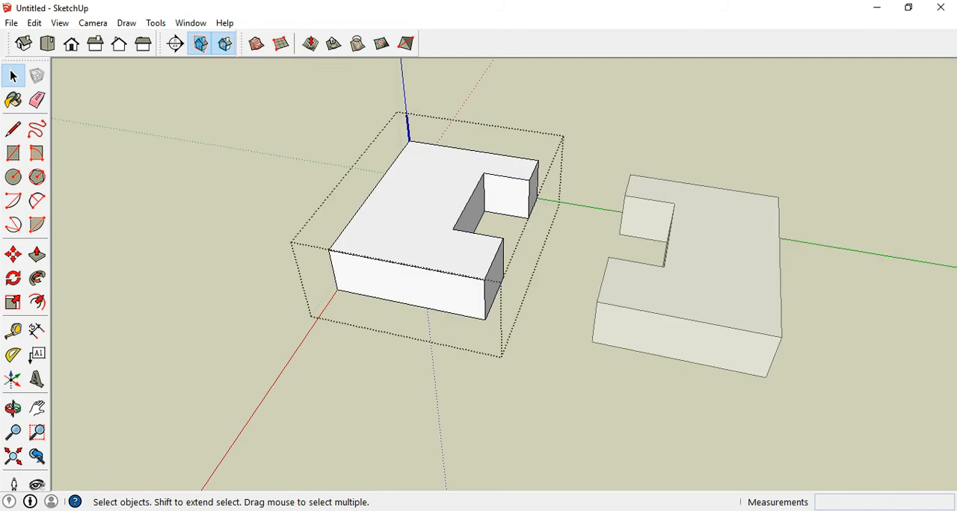
- Push the component's top face up 2 m and open the materials
left_click(36, 255)
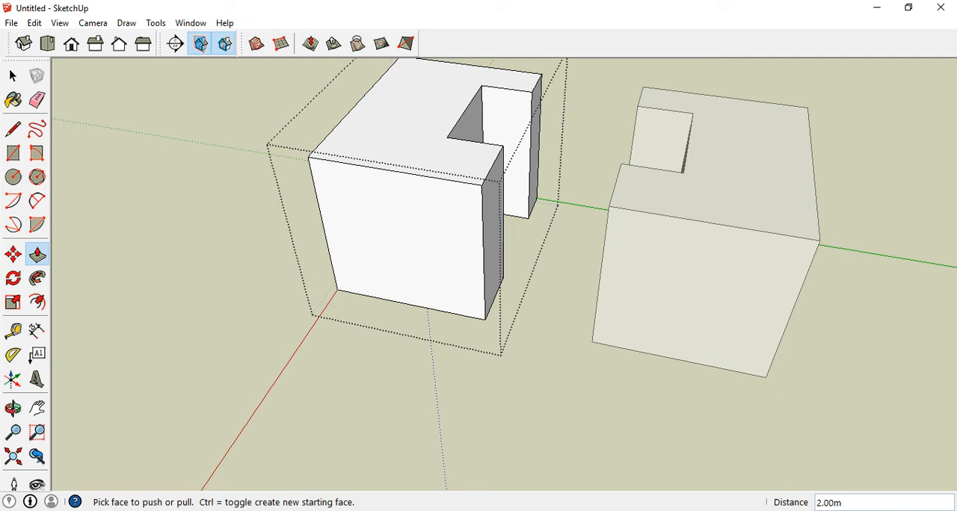
left_click(13, 100)
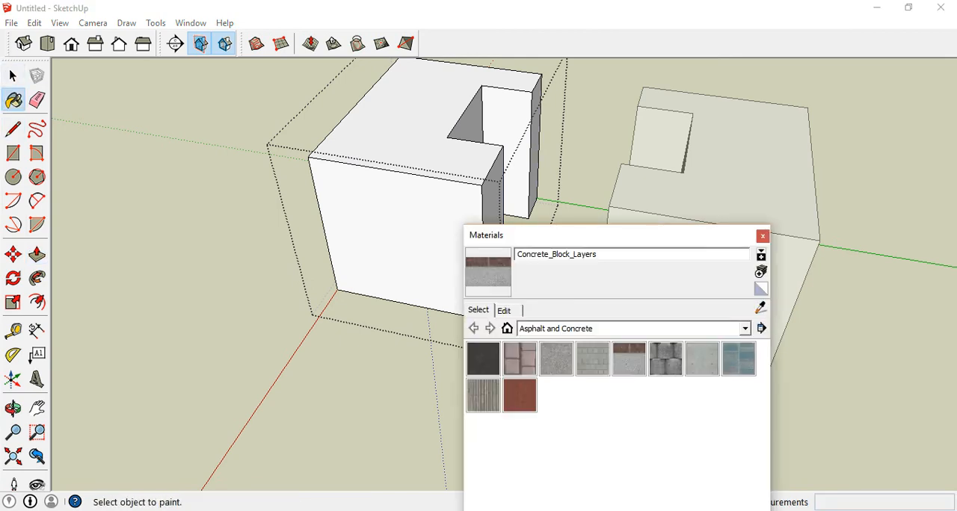
- Paint the tops with dark asphalt, erase front faces, and close Materials
left_click(665, 359)
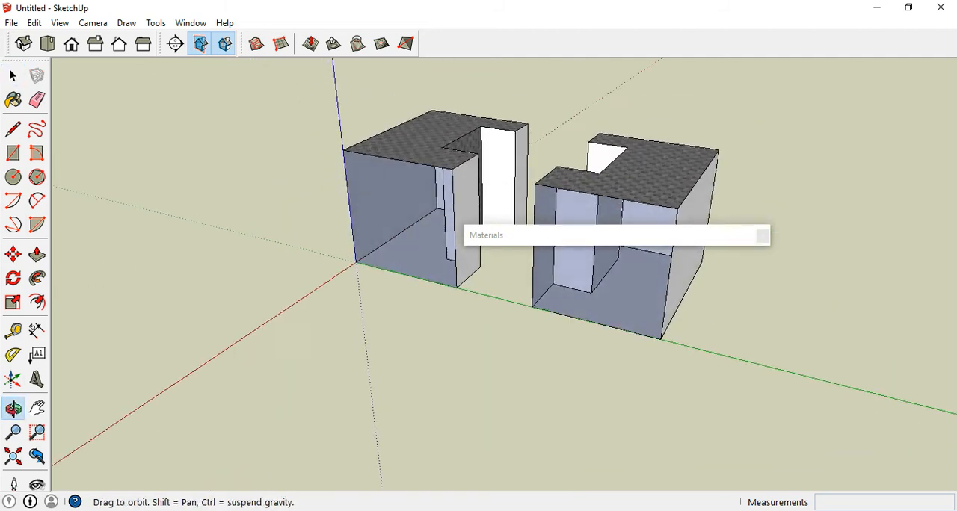
left_click(12, 75)
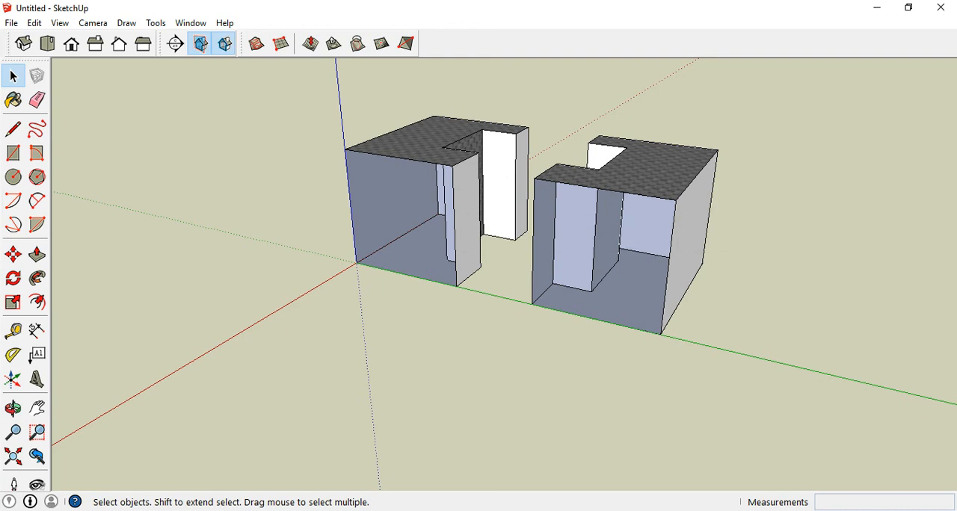